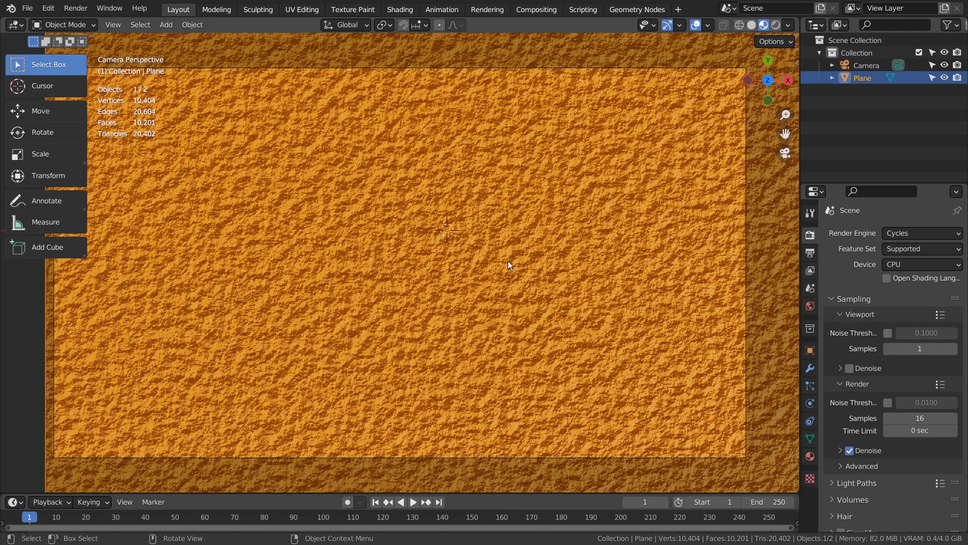
Orbit in close to inspect the plane's bumps, then move to the Shading workspace to see its material nodes
left_click_drag(509, 266, 532, 311)
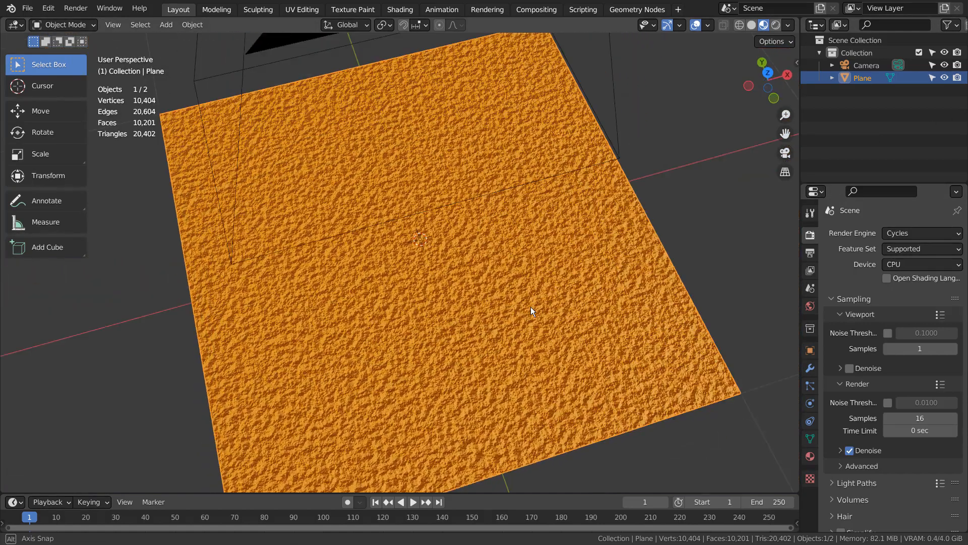
left_click_drag(532, 311, 543, 282)
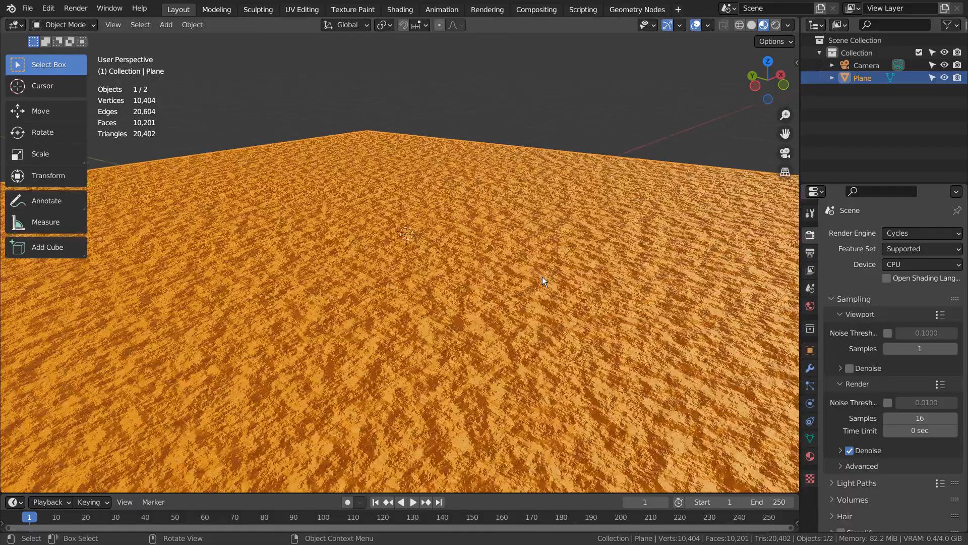
left_click_drag(544, 282, 463, 350)
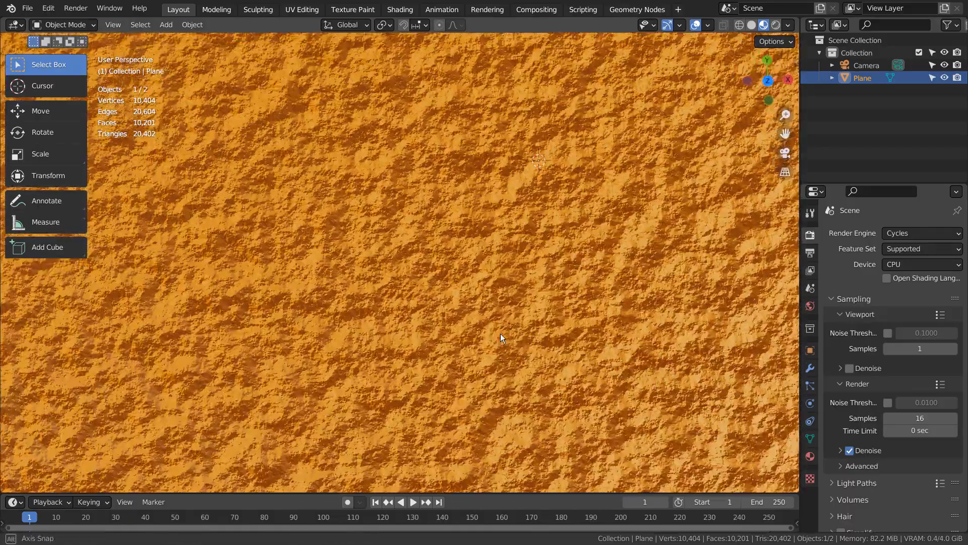
left_click_drag(501, 338, 604, 243)
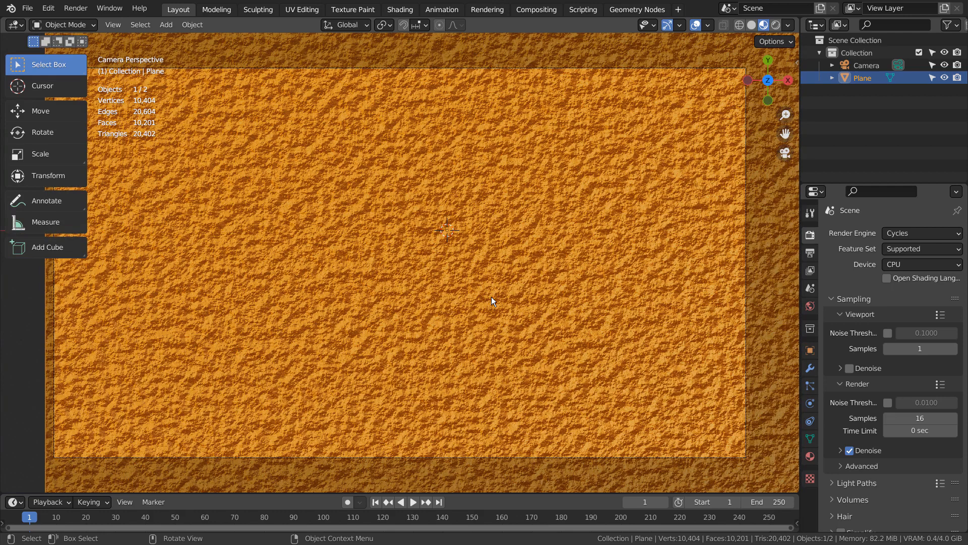
left_click(400, 9)
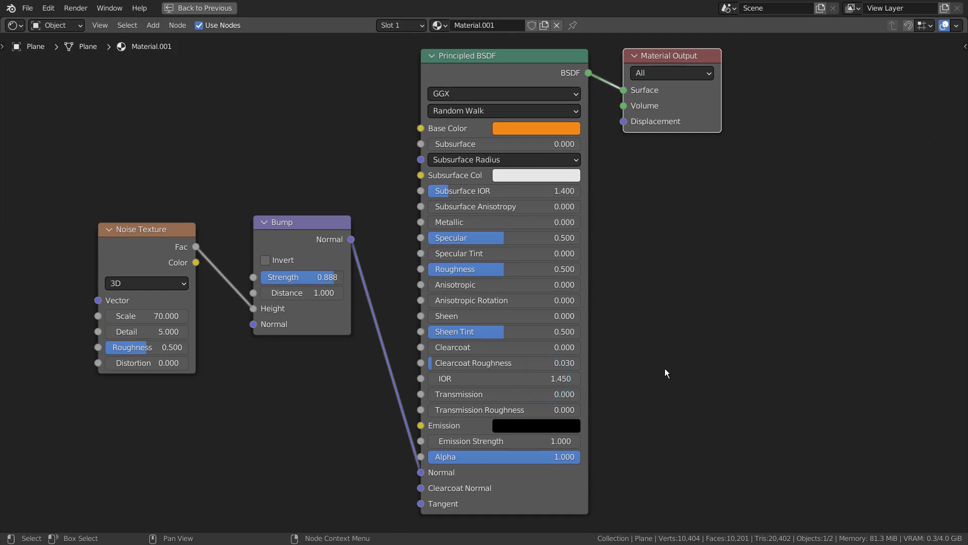
mouse_move(593, 164)
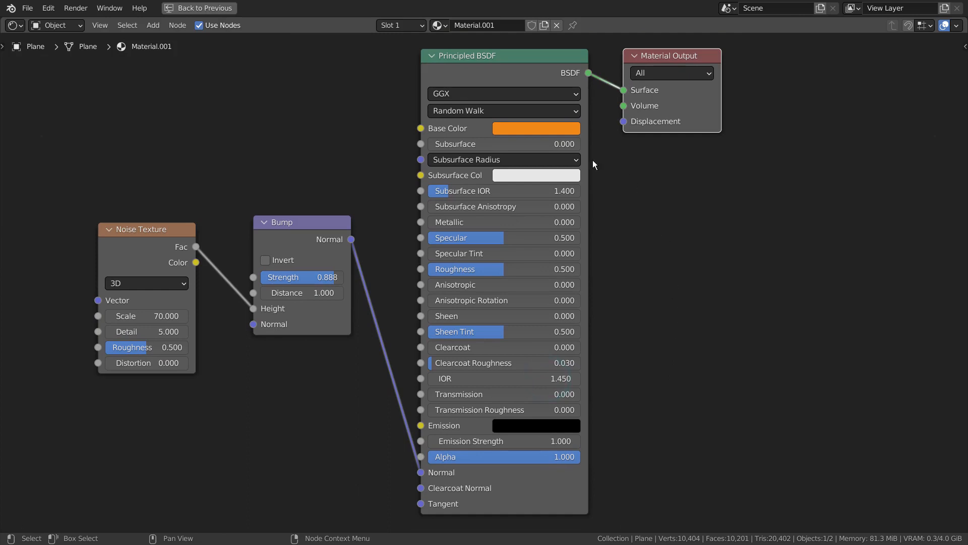
mouse_move(468, 159)
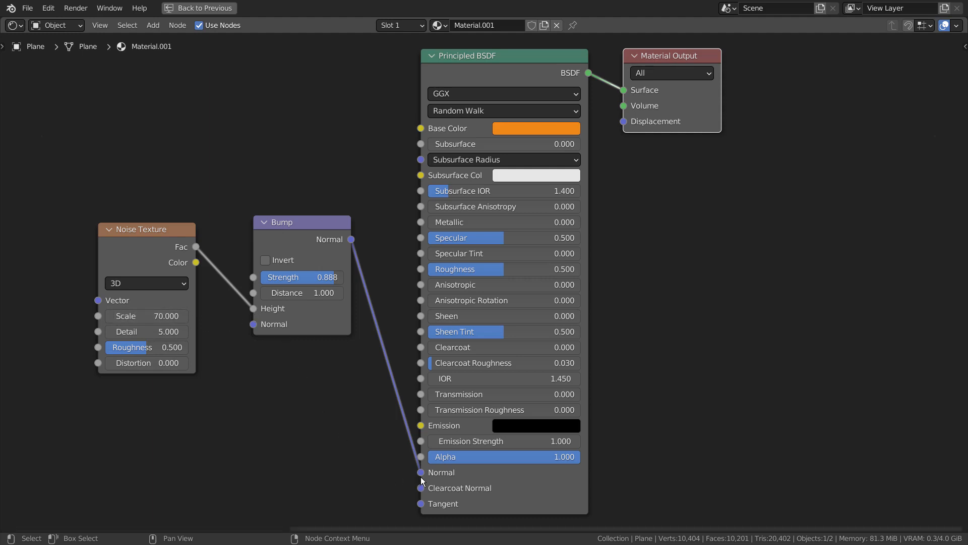
mouse_move(292, 435)
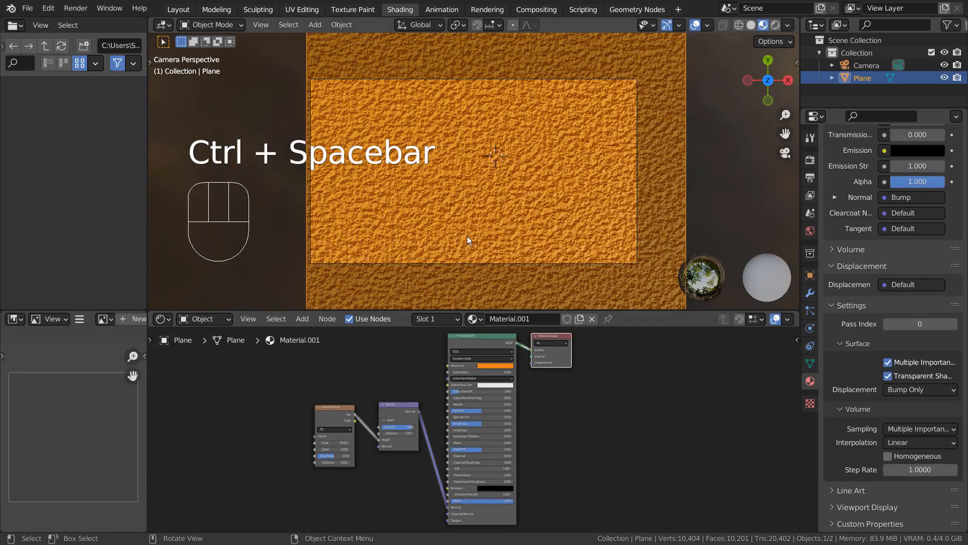
Preview noise roughness 0 and distortion -3.8 on the maximized node graph, then undo the distortion test
key("ctrl+space")
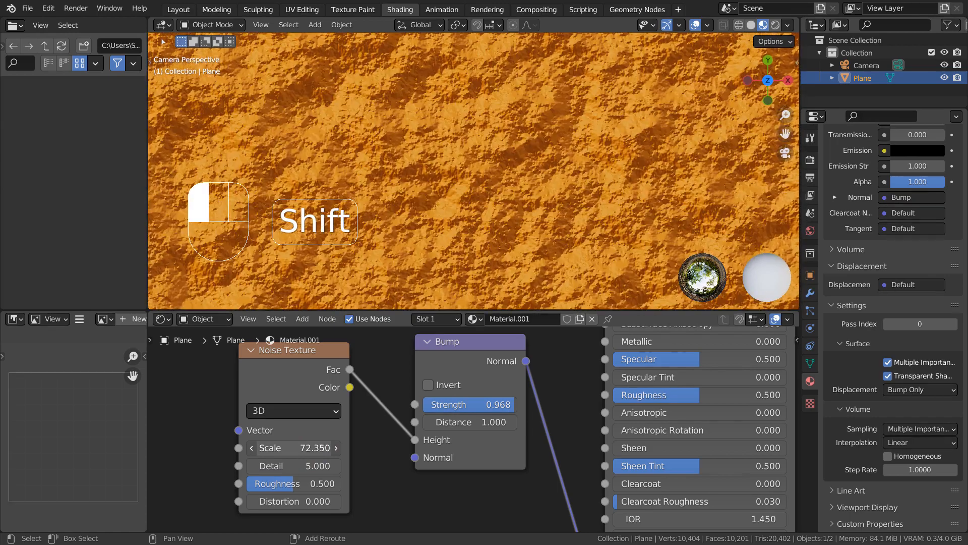
left_click_drag(303, 465, 293, 465)
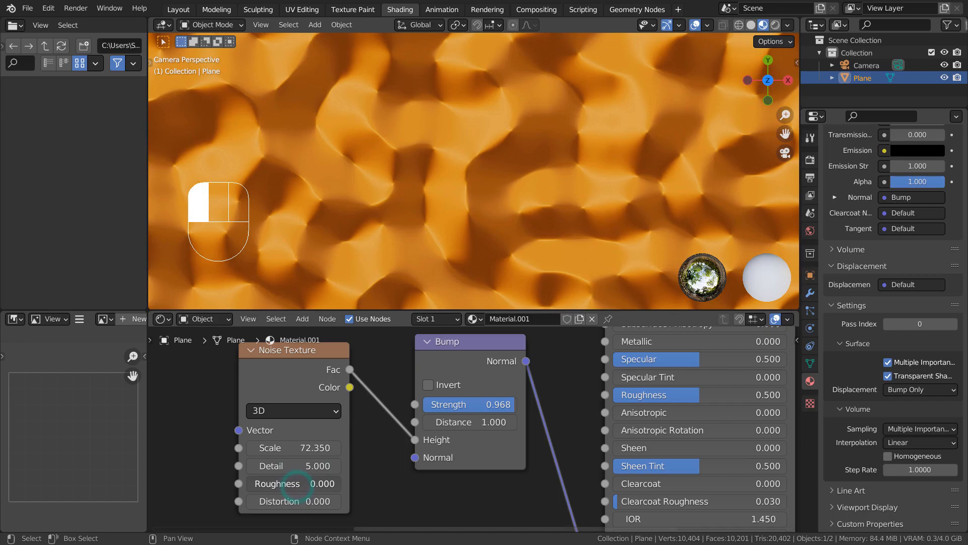
left_click_drag(294, 483, 314, 483)
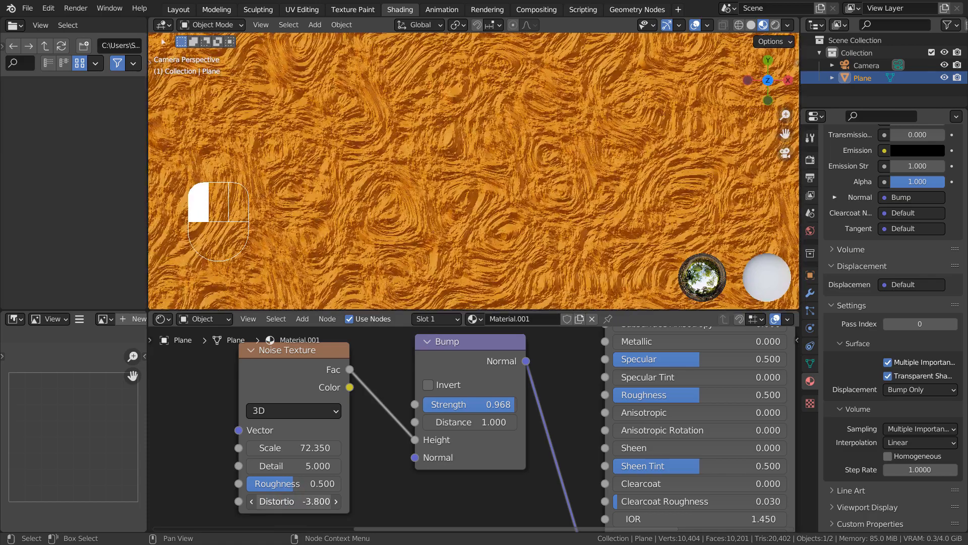
key("ctrl+z")
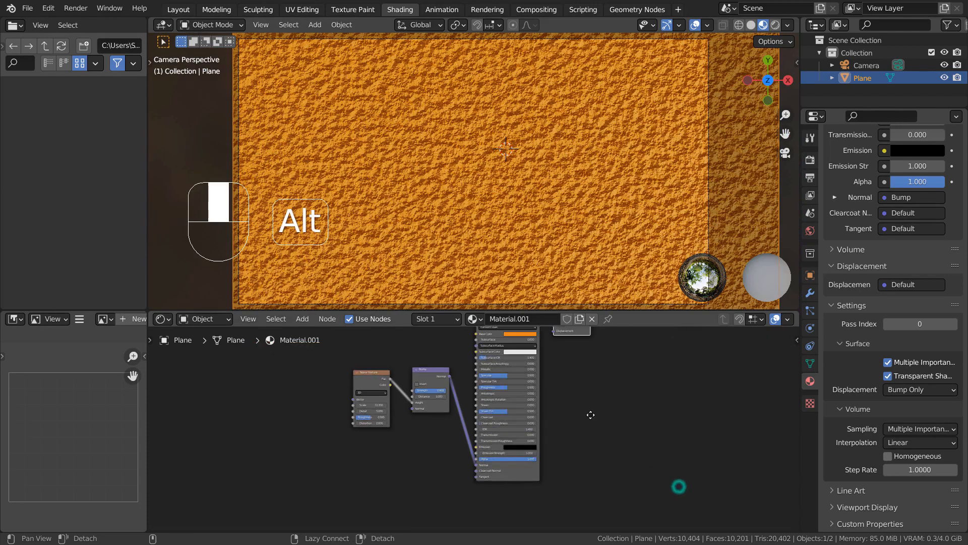
Drive the Material Output Displacement directly from the Noise Texture at scale 70, without the Bump node
left_click(911, 284)
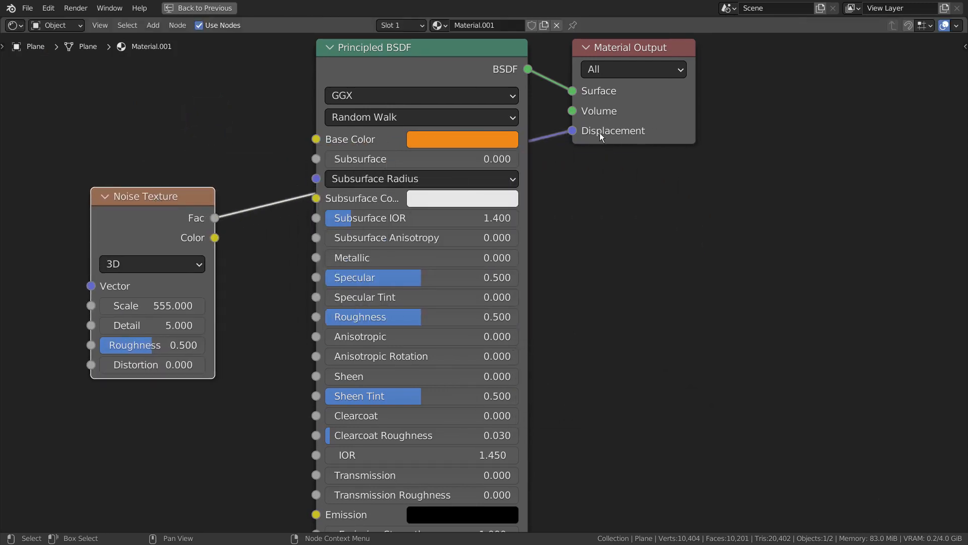
mouse_move(166, 294)
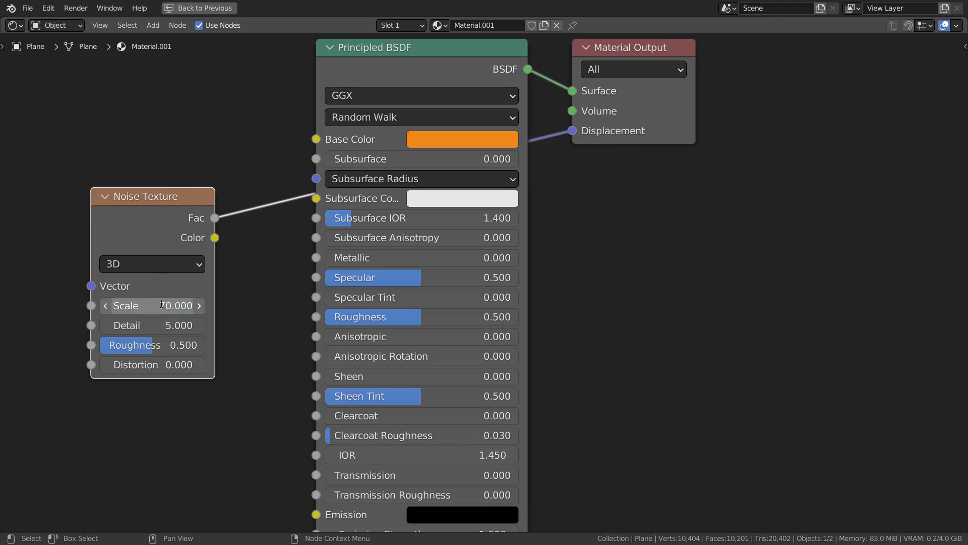
key("ctrl+space")
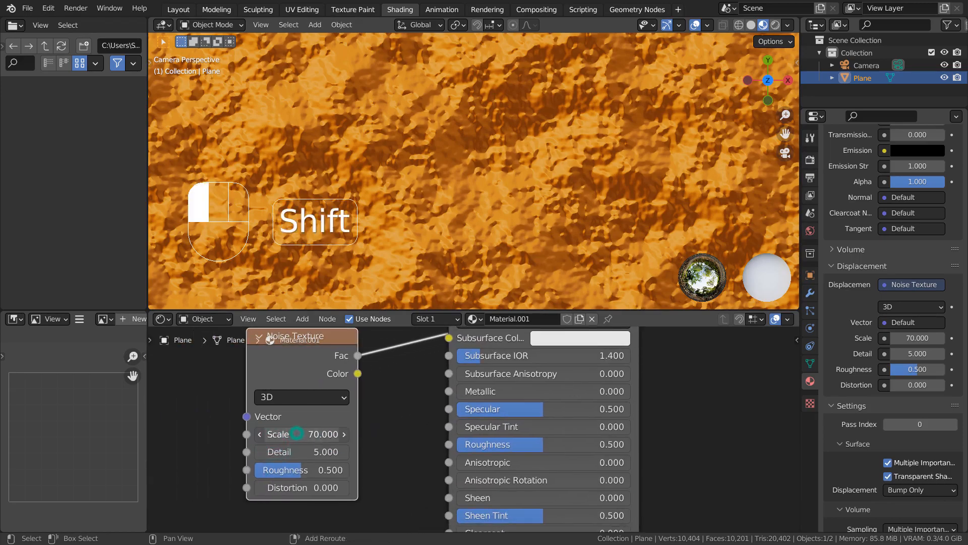
left_click_drag(303, 434, 300, 433)
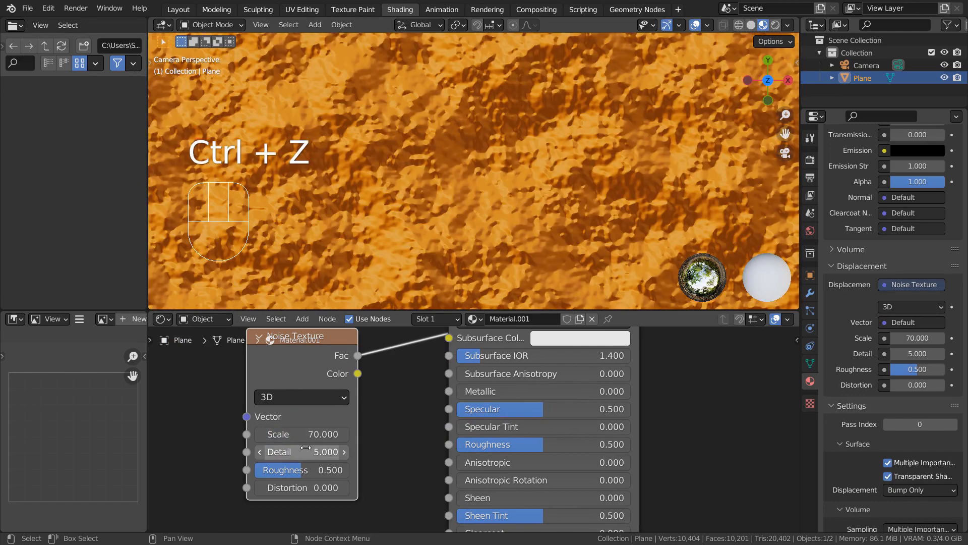
left_click_drag(301, 452, 321, 452)
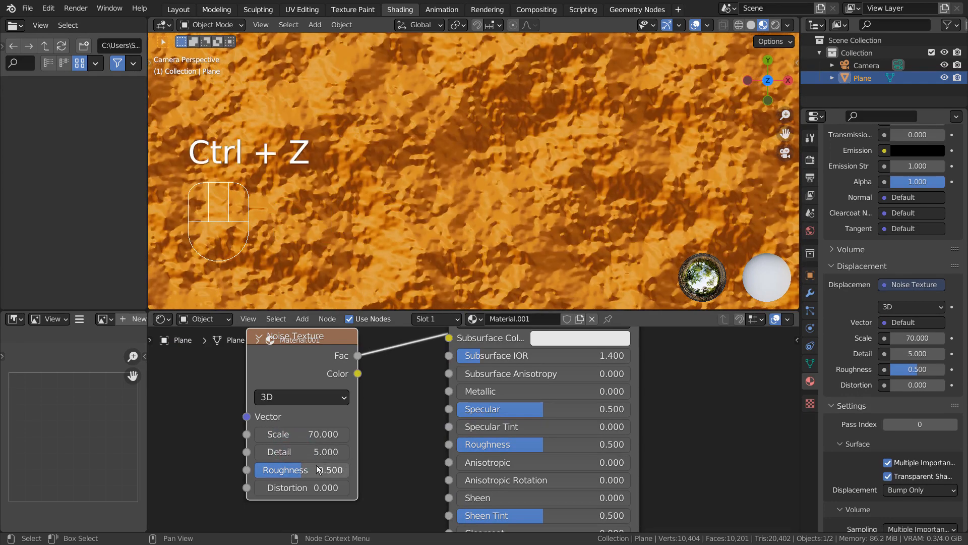
left_click_drag(285, 469, 318, 469)
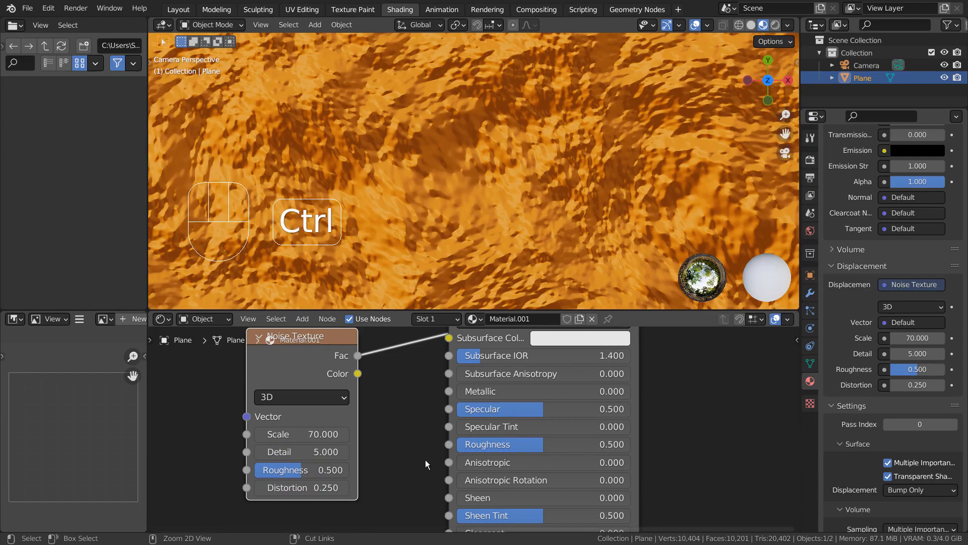
key("ctrl+z")
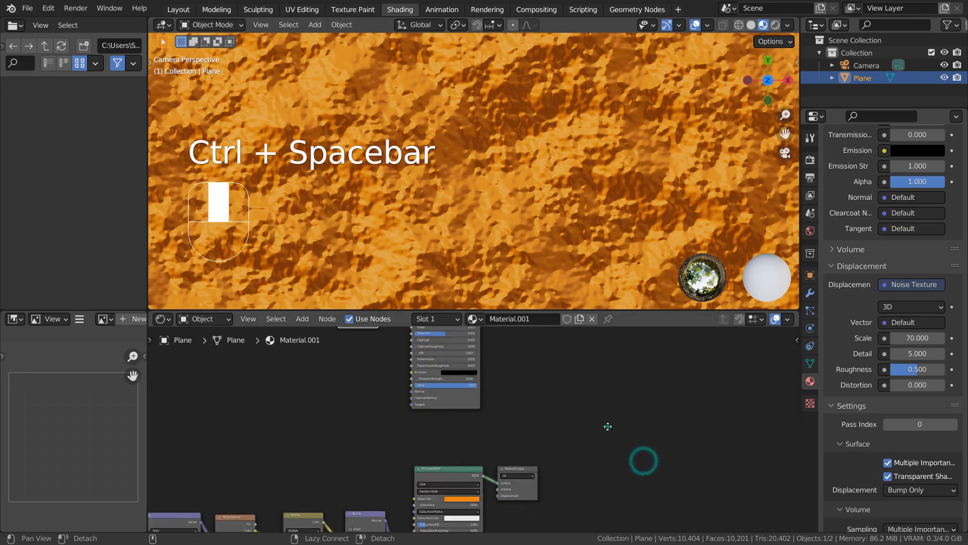
Add a Mix node below the Multiply node combining the two noise textures into the bump
key("ctrl+space")
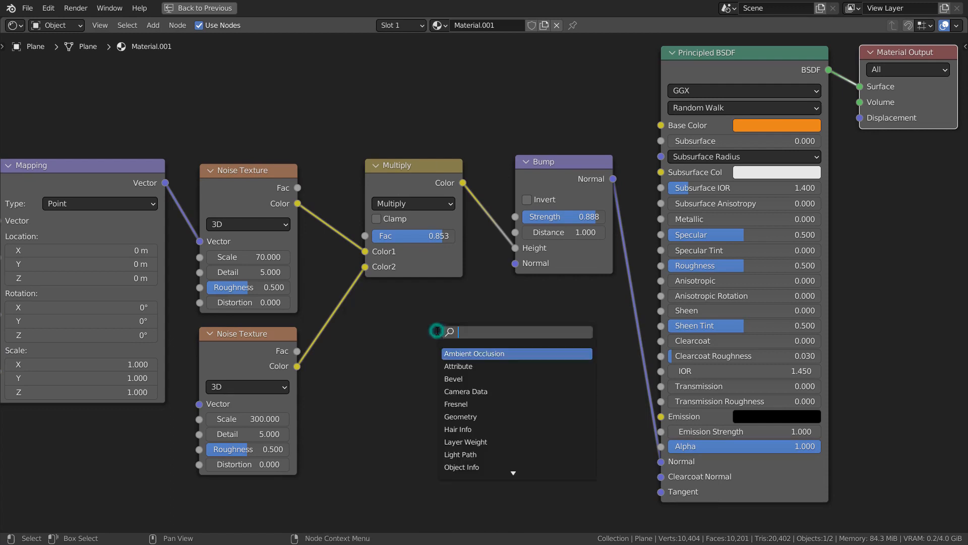
type("math")
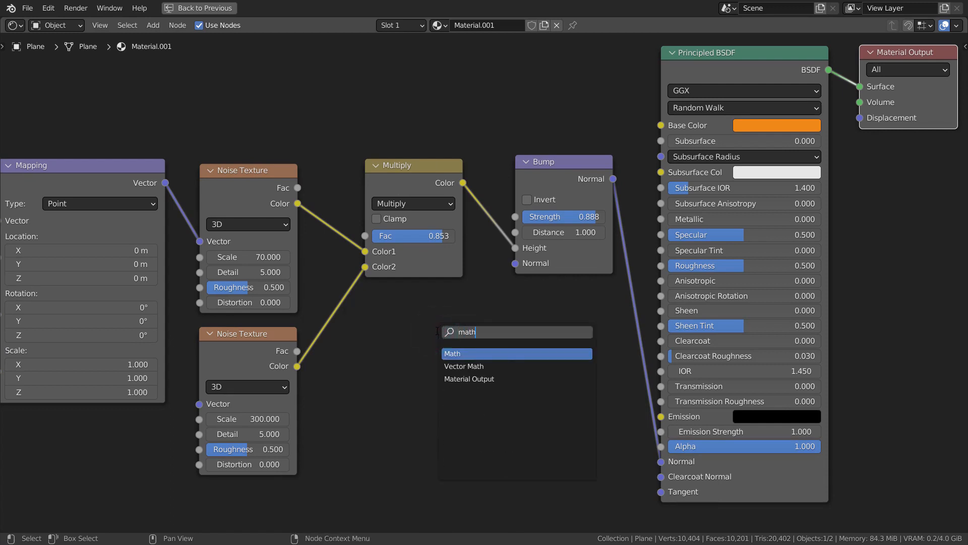
type("mix")
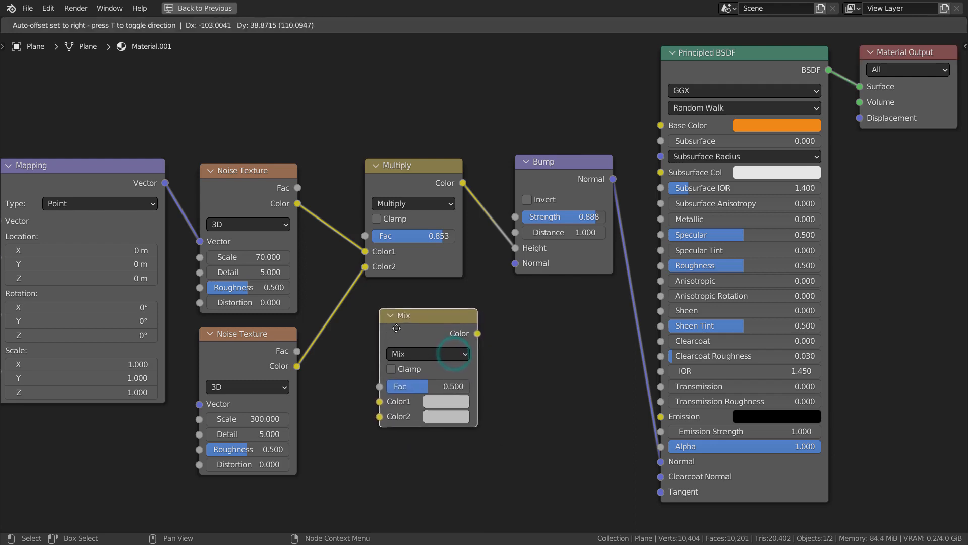
left_click(428, 354)
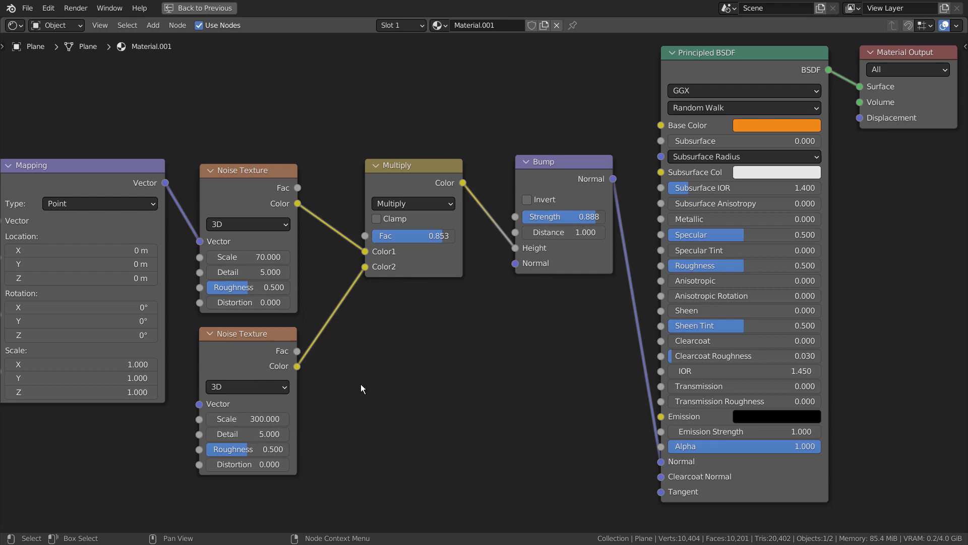
key("ctrl+space")
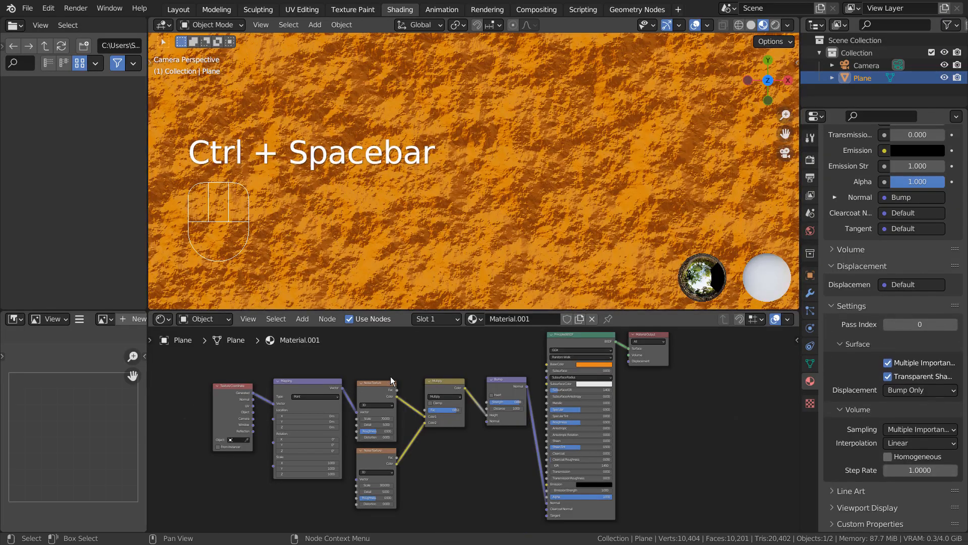
key("ctrl+space")
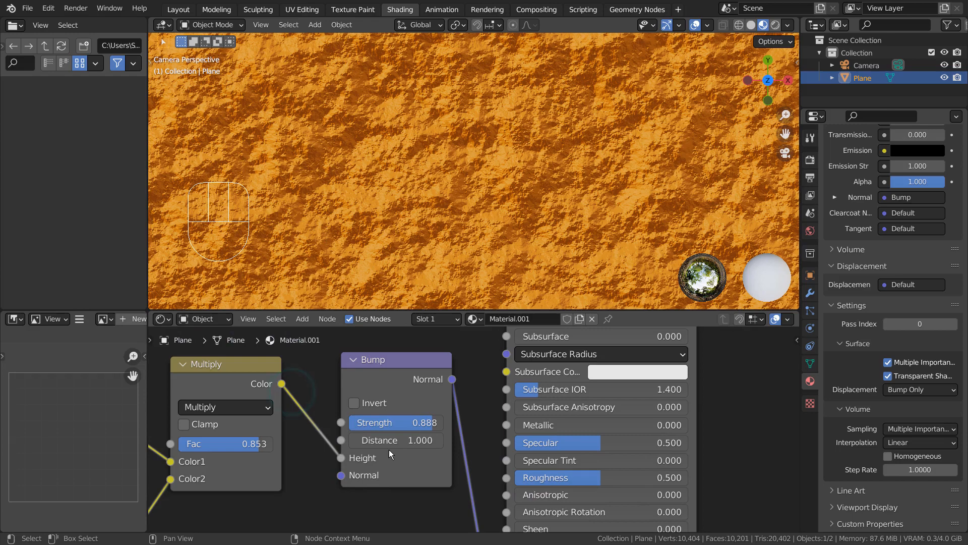
Lower the bump strength and set the second Noise Texture scale to 11 for coarser relief
left_click_drag(407, 422, 399, 422)
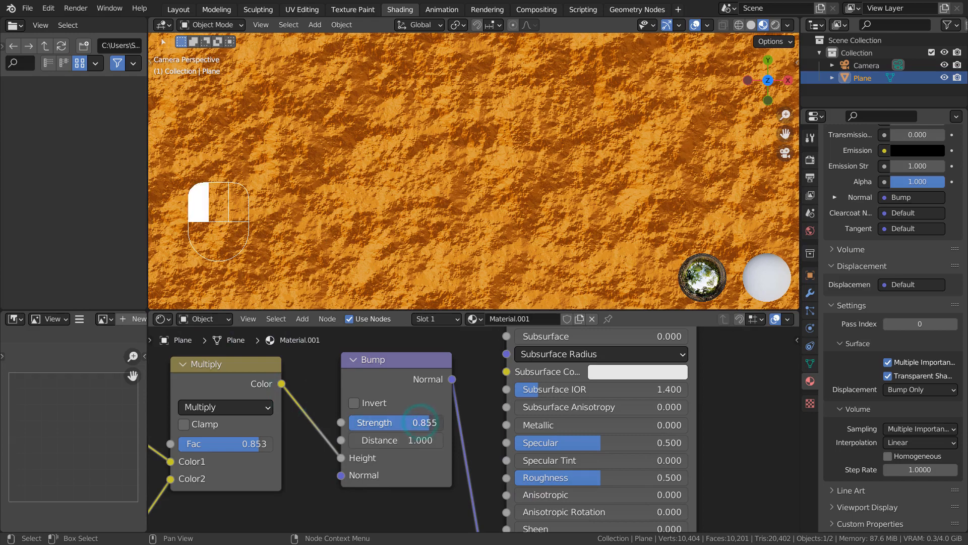
left_click_drag(419, 423, 389, 423)
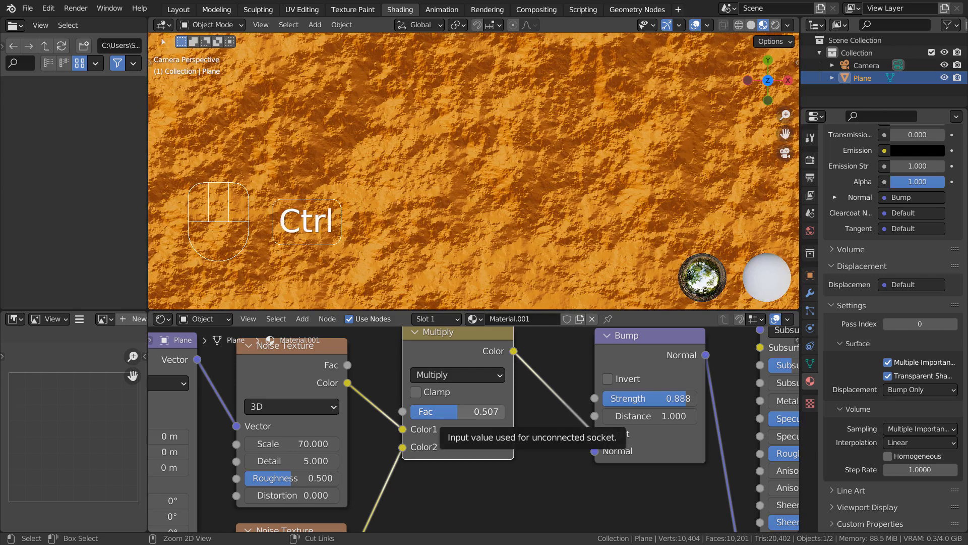
key("ctrl+z")
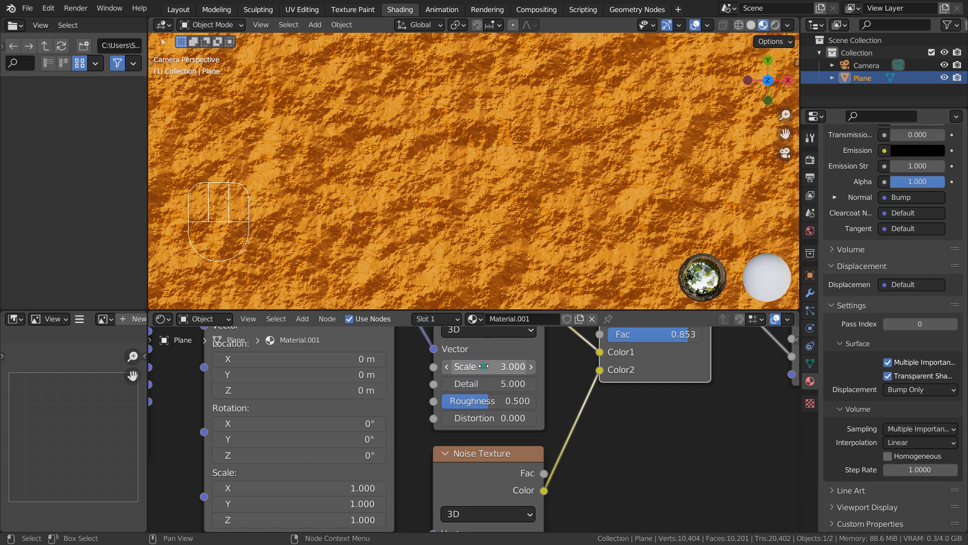
left_click_drag(488, 366, 531, 366)
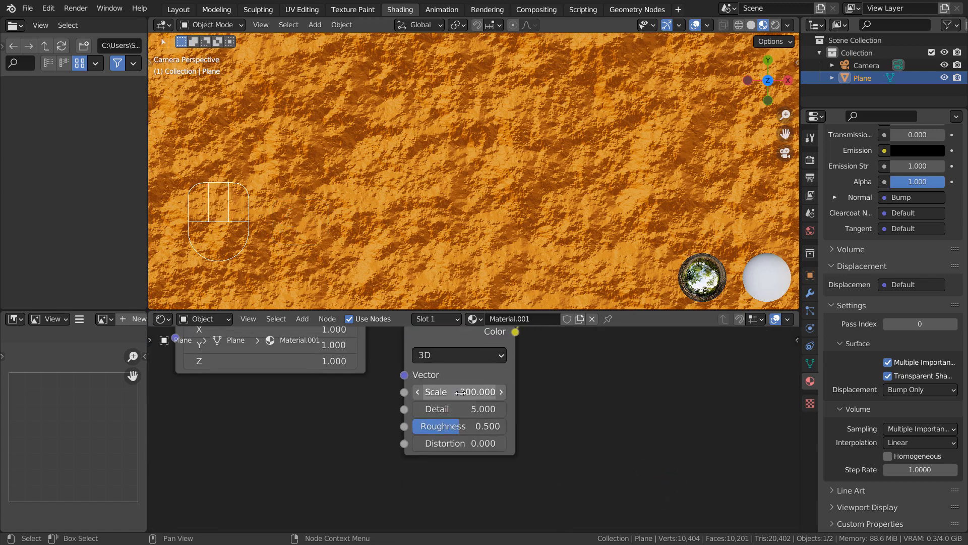
type("11")
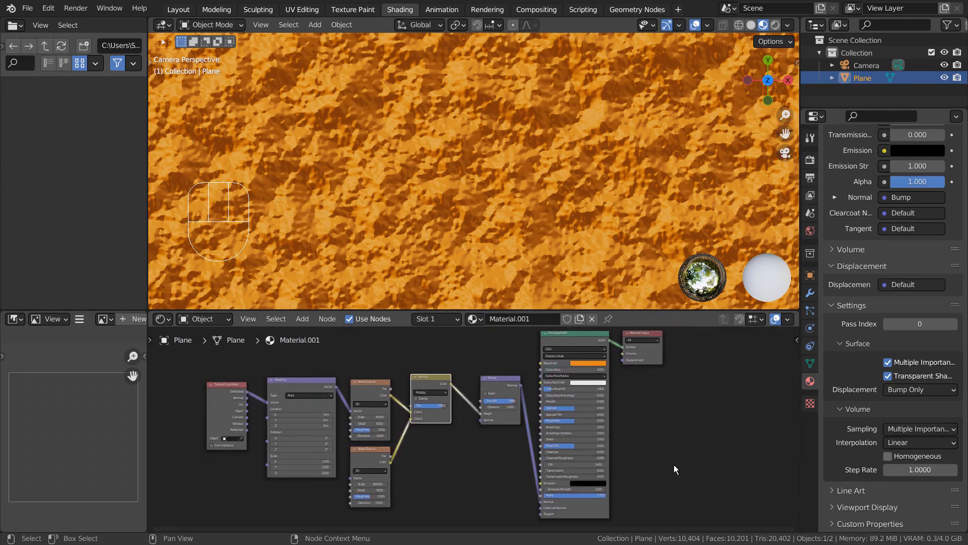
Check the displacement method options and inspect the subdivided plane mesh in Edit Mode
left_click(918, 389)
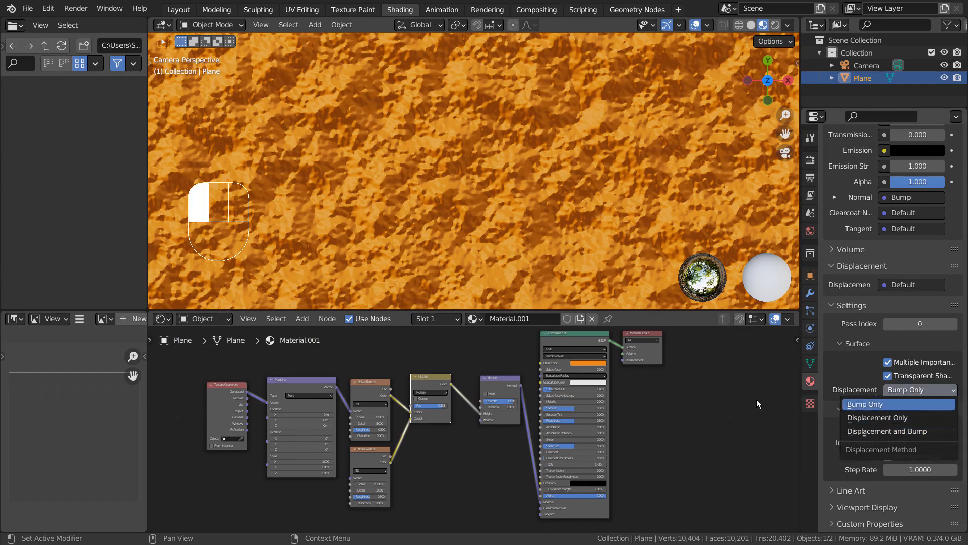
key("Tab")
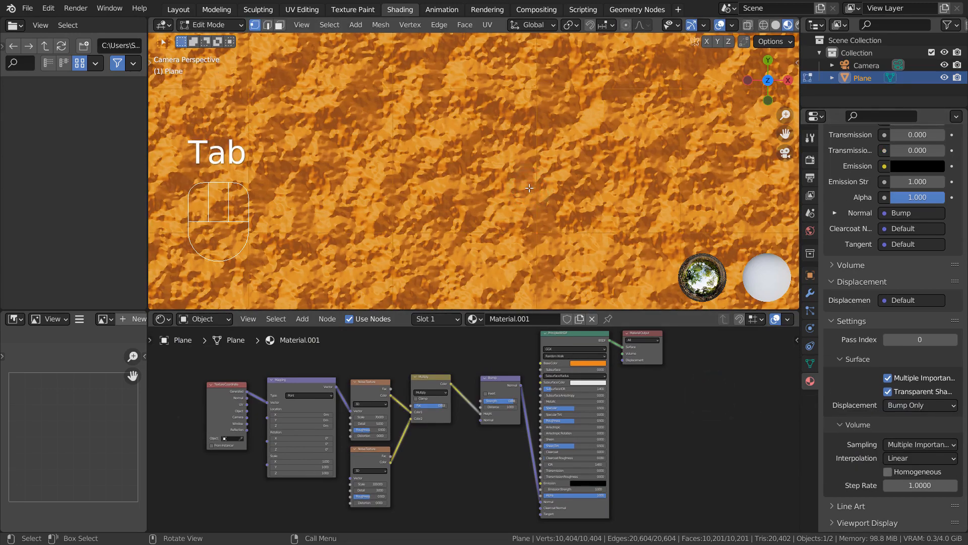
key("shift+z")
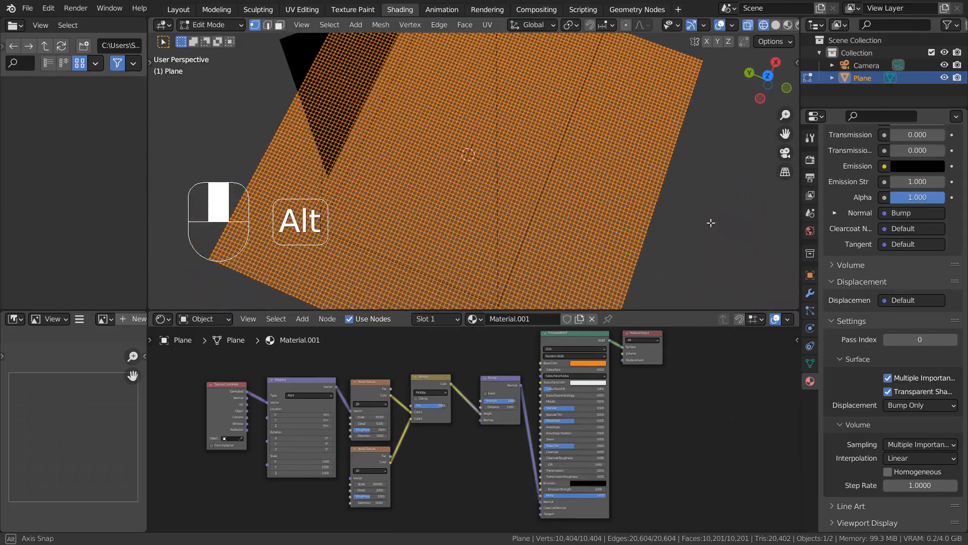
key("Tab")
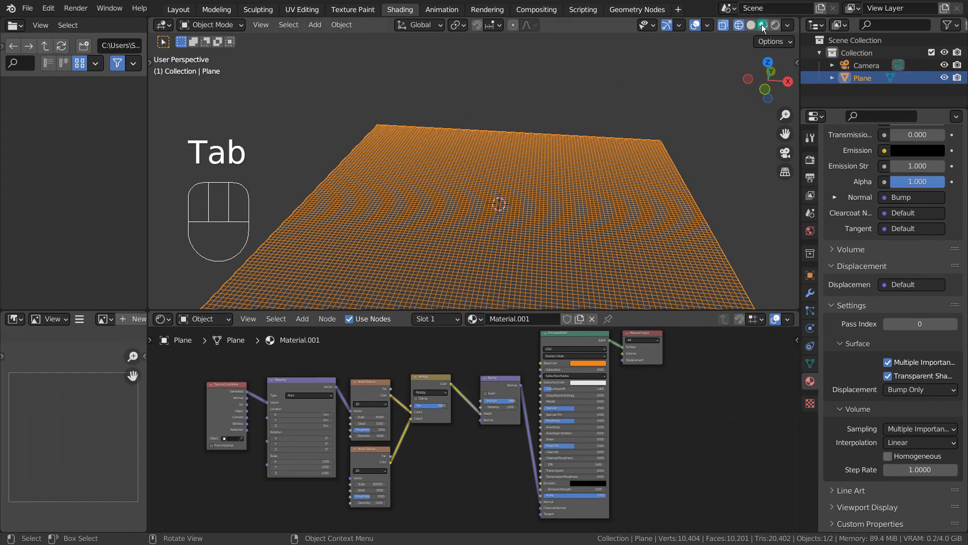
Preview the plane with material shading and try the true-displacement-only method
left_click(919, 389)
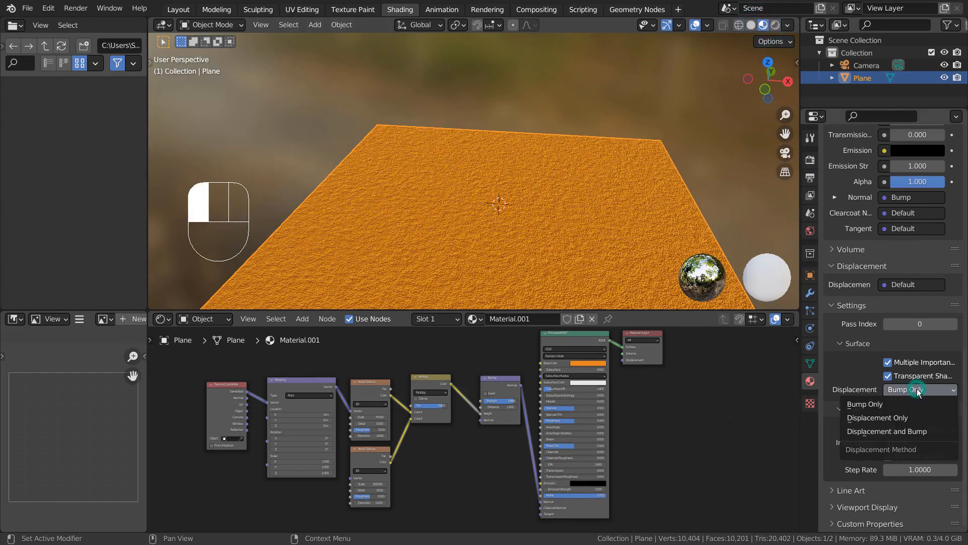
left_click(876, 416)
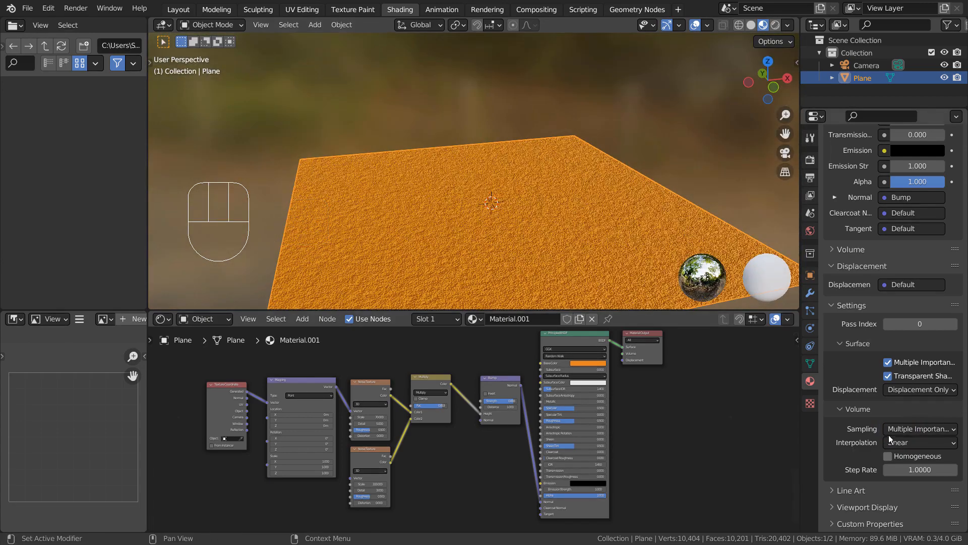
left_click(920, 389)
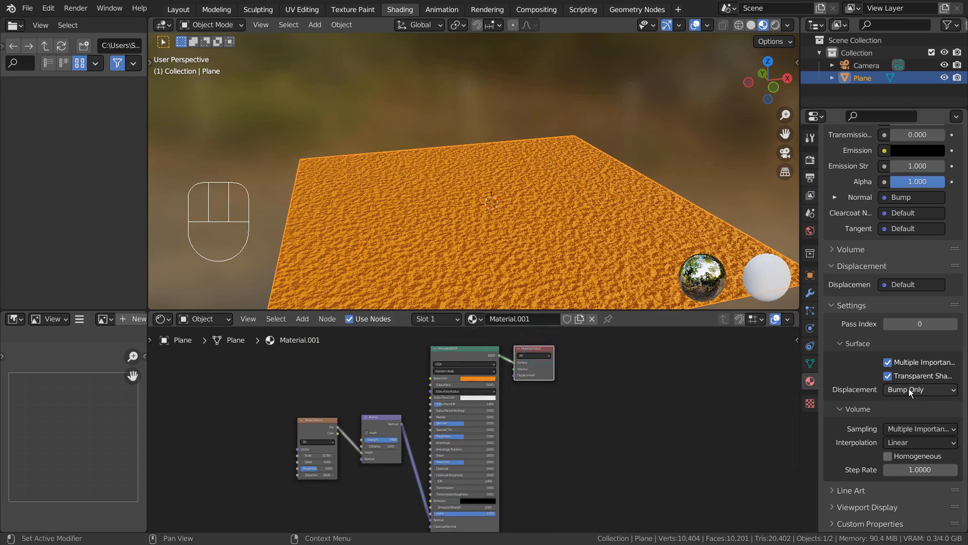
Set the material to Displacement Only so the noise renders the plane as tall jagged spikes
left_click(920, 389)
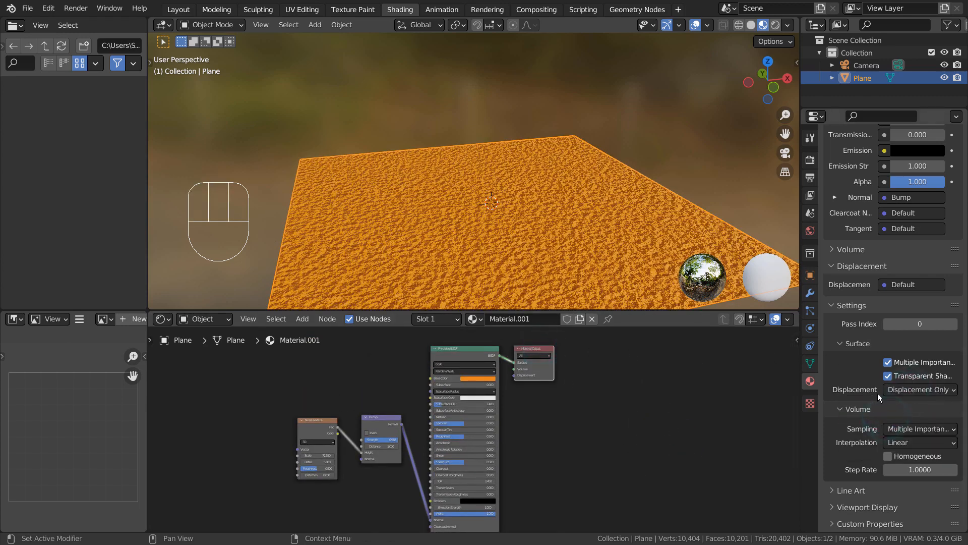
left_click(920, 389)
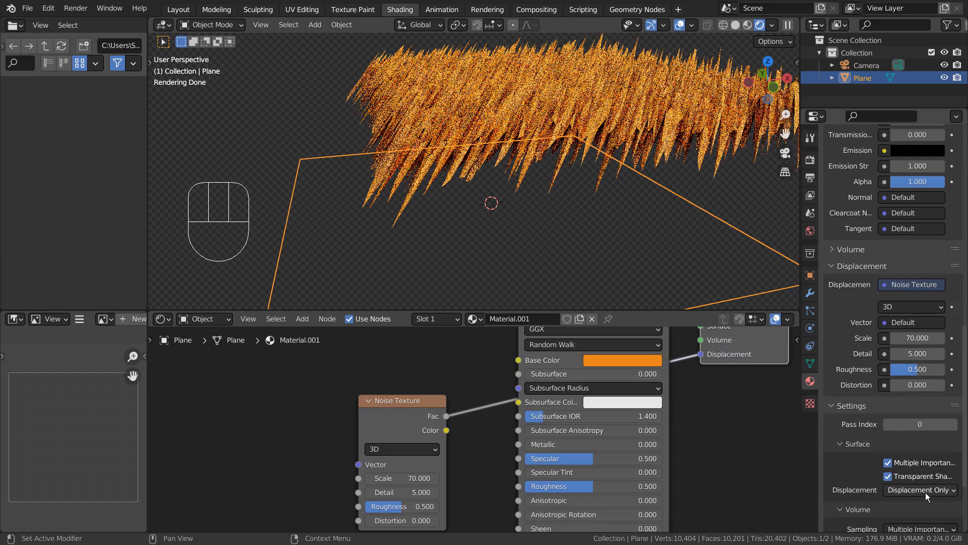
Compare Bump Only against Displacement Only and orbit around the spiky displaced plane
left_click(920, 489)
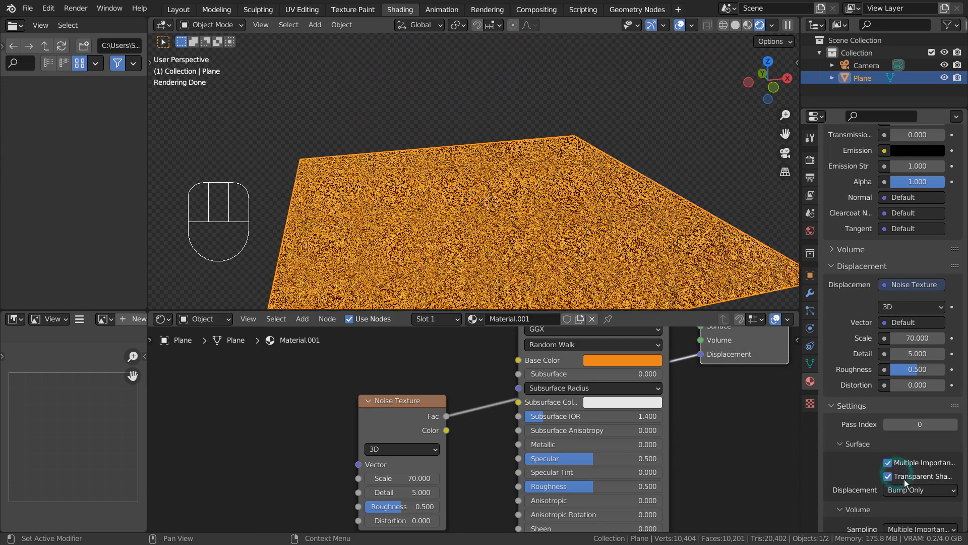
left_click(919, 489)
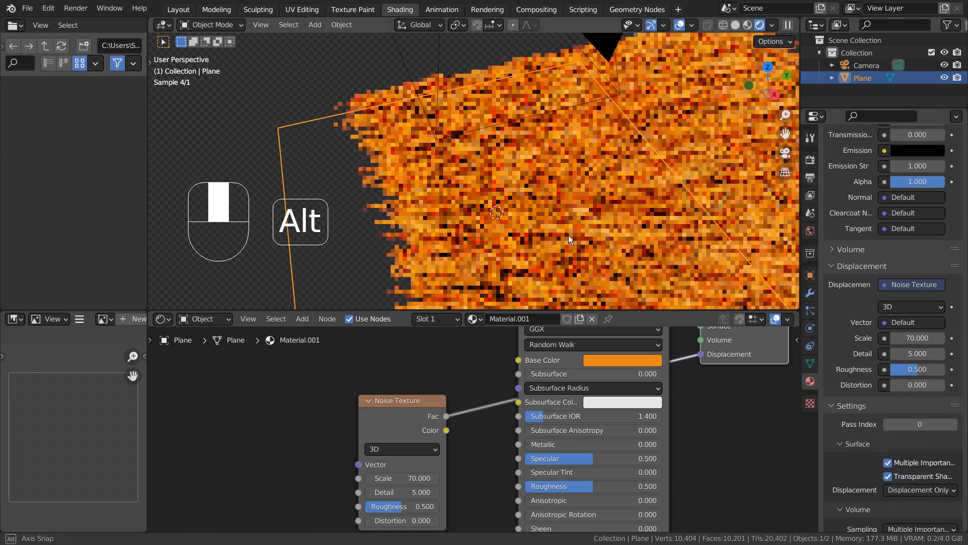
left_click_drag(568, 240, 679, 159)
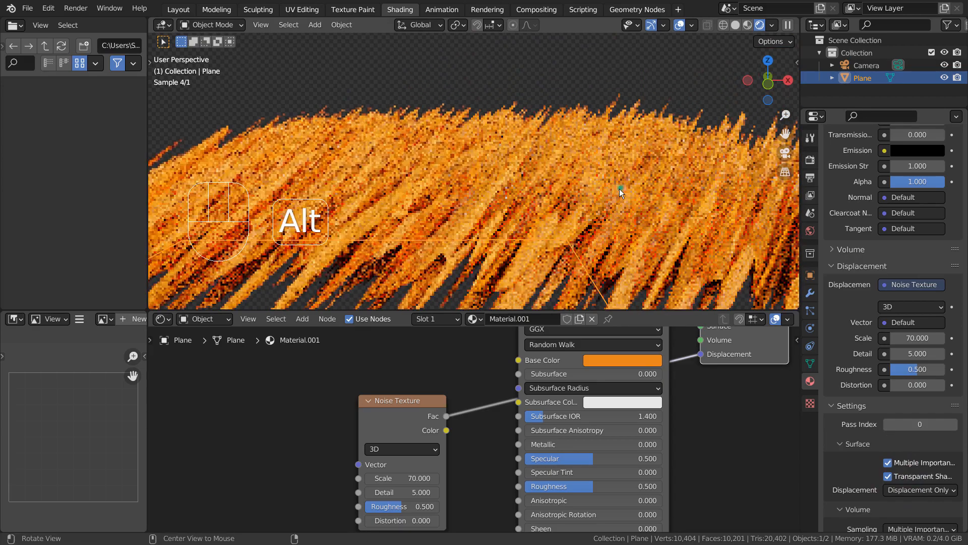
left_click_drag(620, 192, 602, 219)
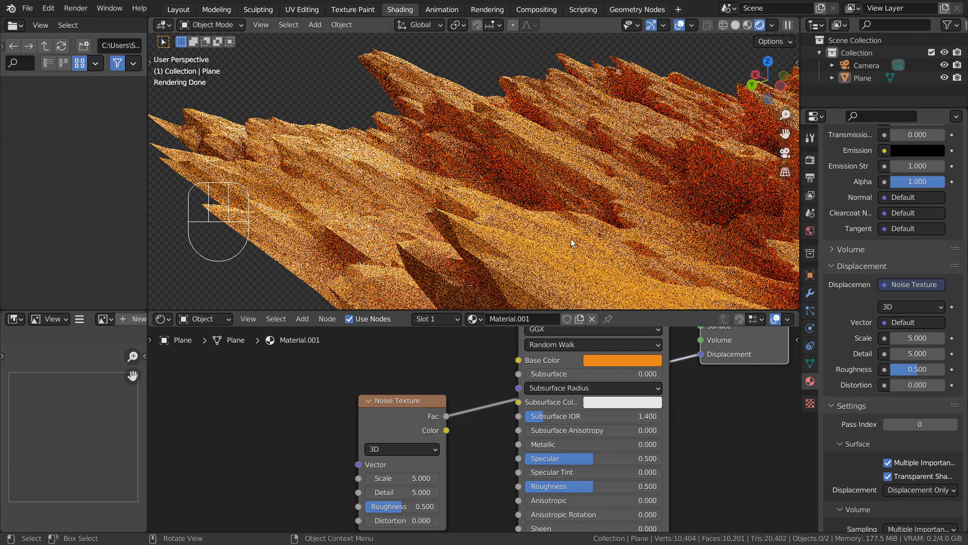
mouse_move(486, 426)
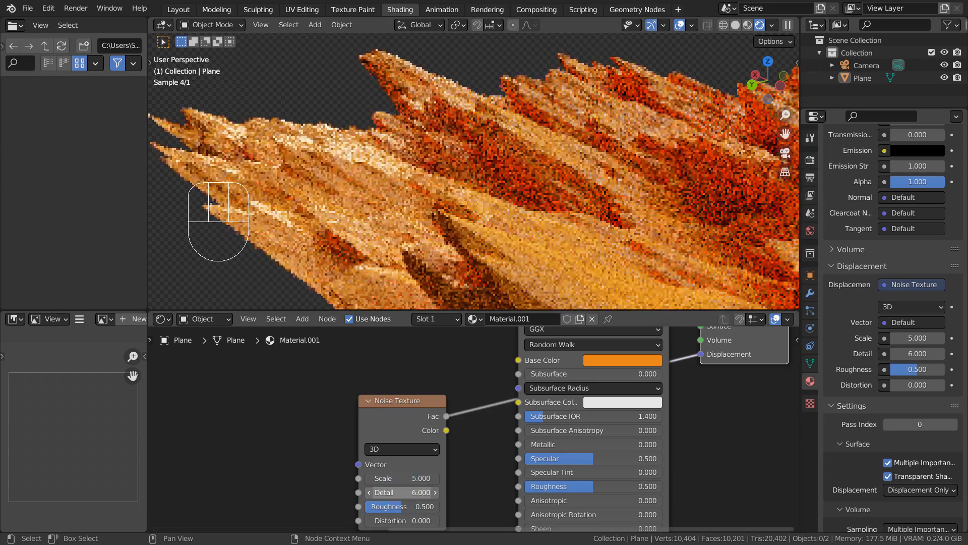
Set the noise detail to 6, roughness to about half and distortion to -3.8
left_click_drag(389, 506, 389, 506)
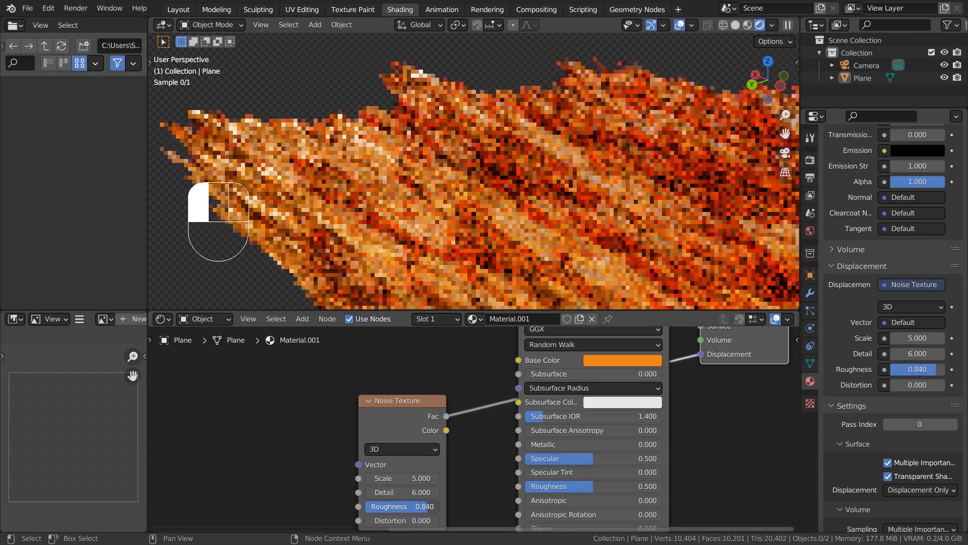
left_click_drag(402, 506, 439, 506)
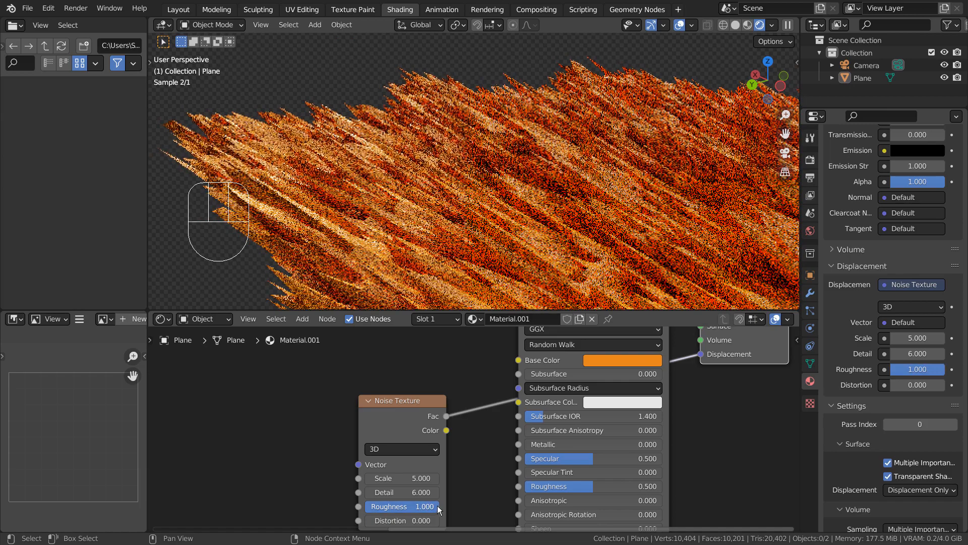
left_click_drag(419, 506, 408, 506)
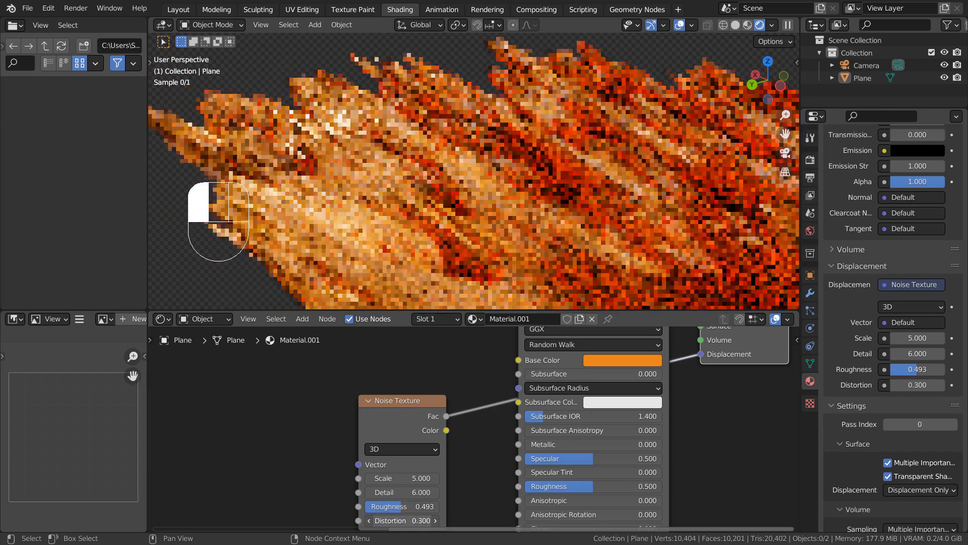
left_click_drag(402, 521, 358, 521)
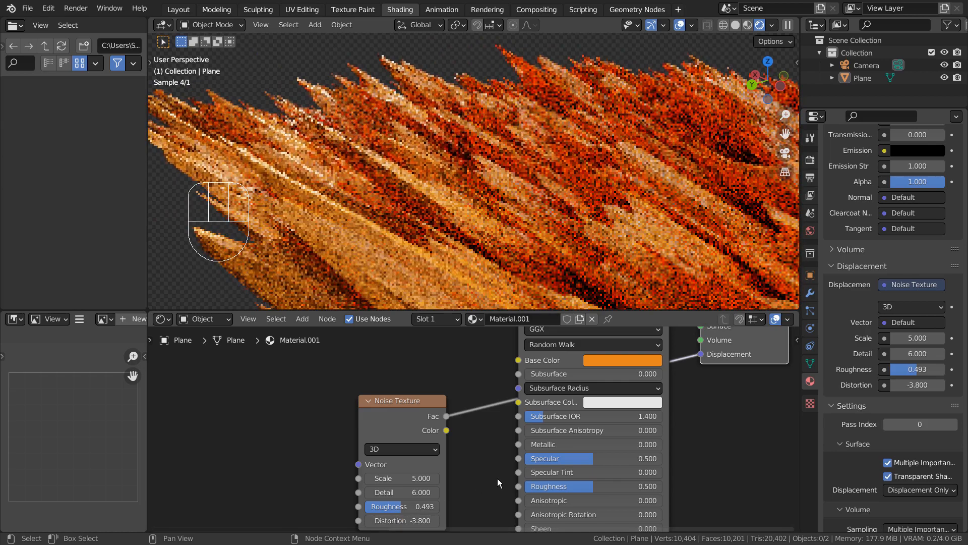